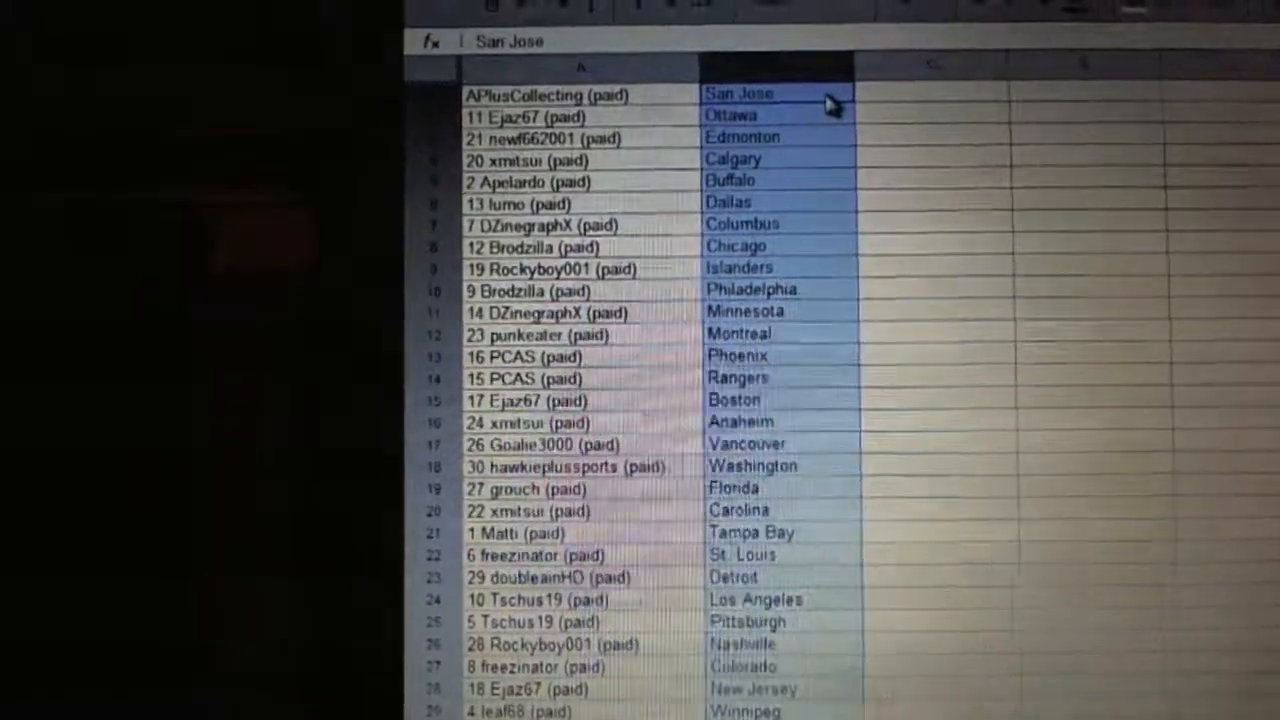
scroll("down", 3)
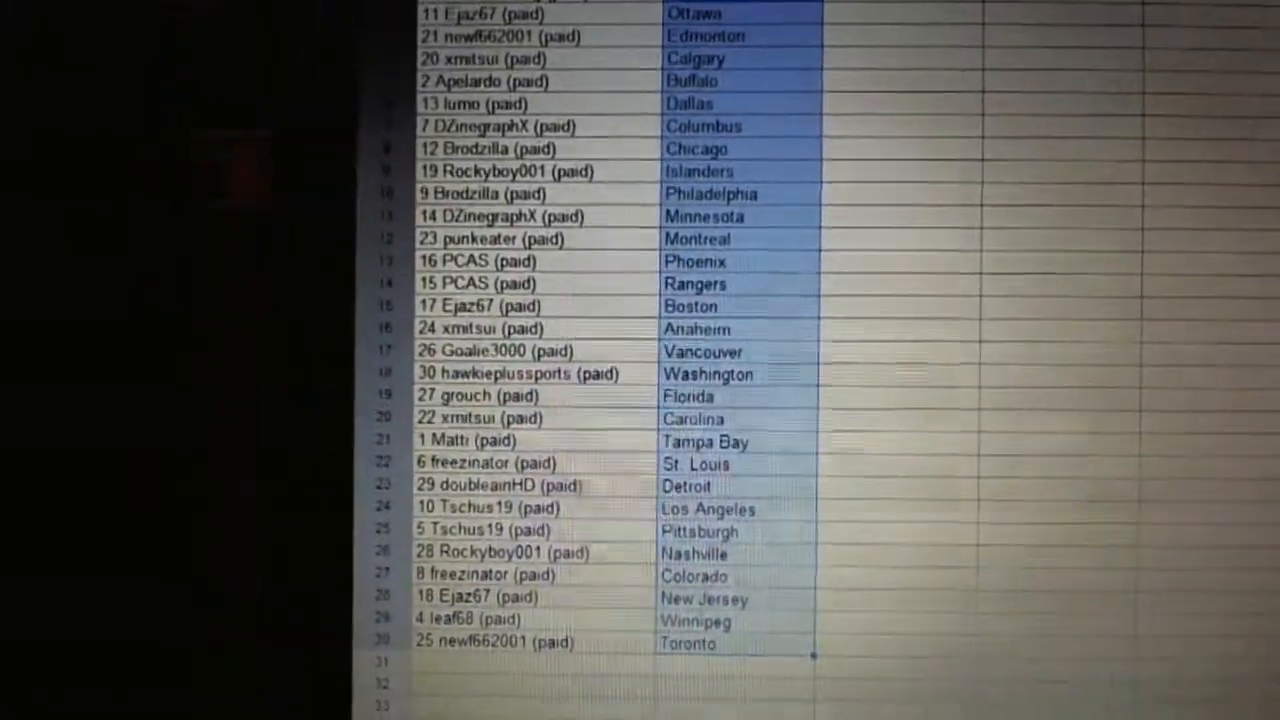